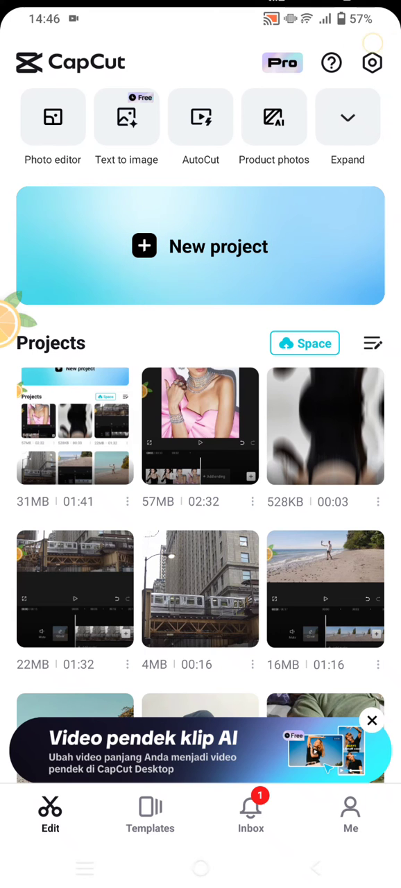
Reach the Auto upload settings from the home screen's settings gear.
{"action": "left_click", "coordinate": [372, 63]}
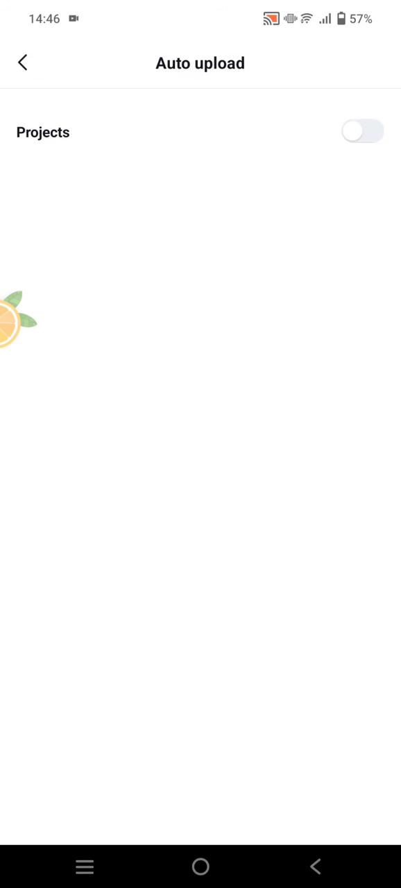
Switch Projects auto upload on, sending to santitnwt's space, and review the Wi-Fi data option.
{"action": "left_click", "coordinate": [361, 130]}
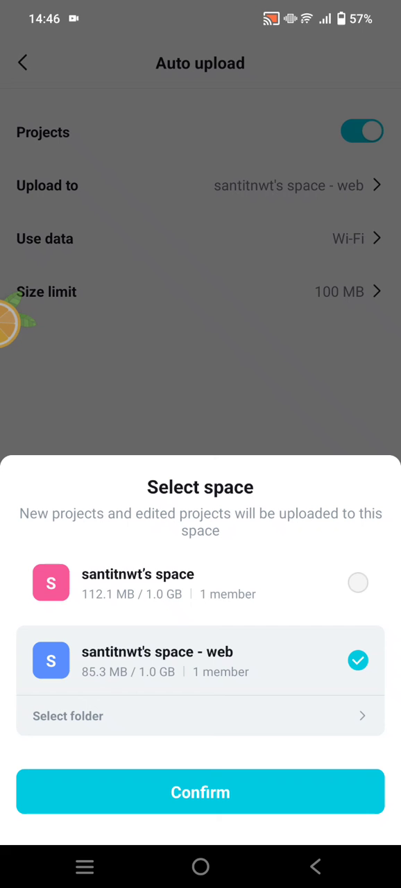
{"action": "left_click", "coordinate": [358, 583]}
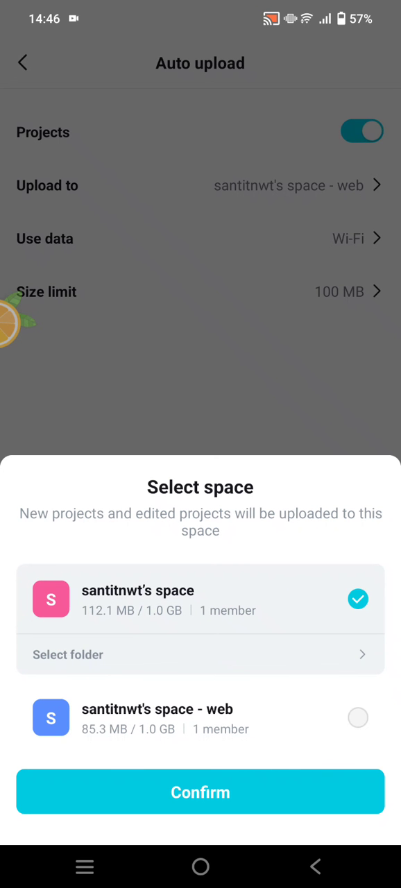
{"action": "left_click", "coordinate": [200, 791]}
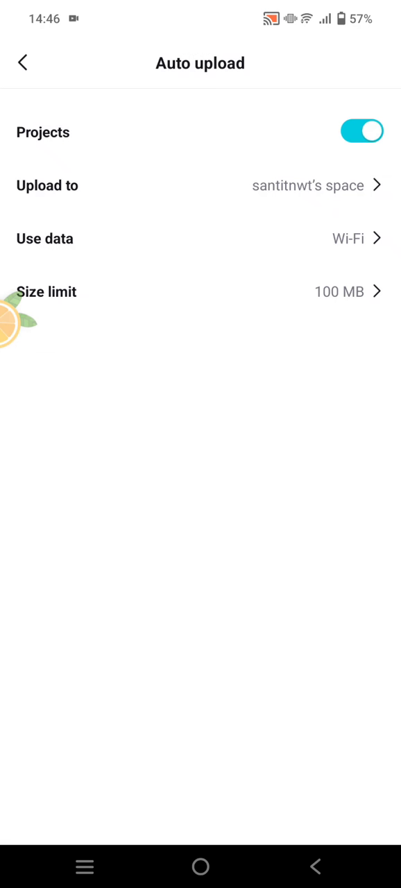
{"action": "left_click", "coordinate": [200, 238]}
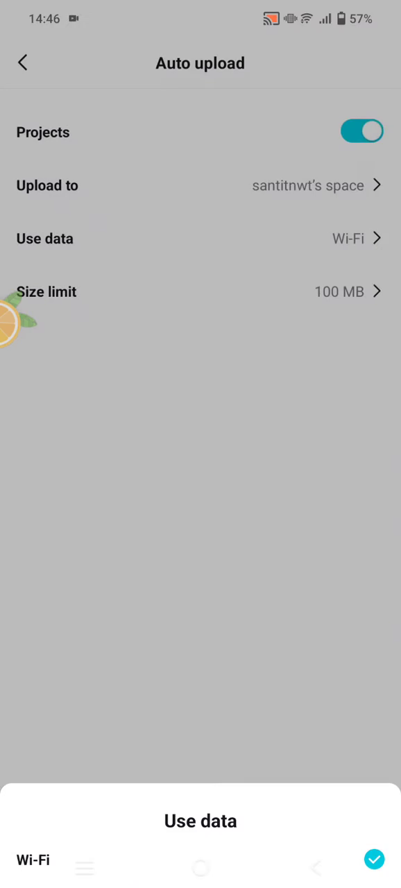
{"action": "left_click", "coordinate": [200, 292]}
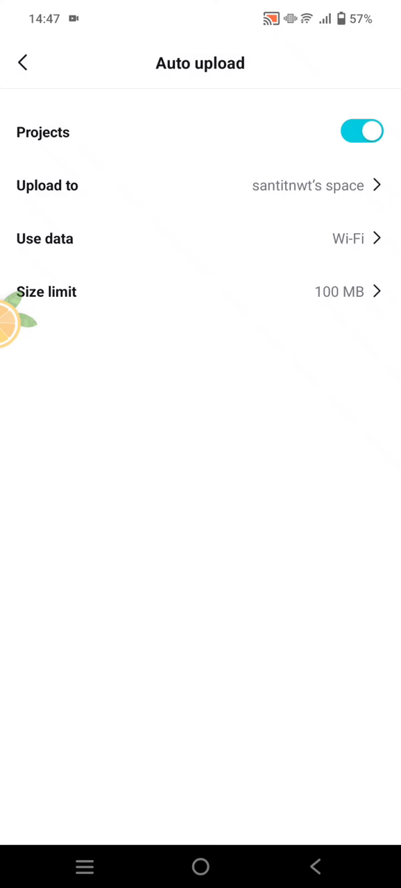
Return to the home screen and expand the full set of creation tools.
{"action": "left_click", "coordinate": [22, 63]}
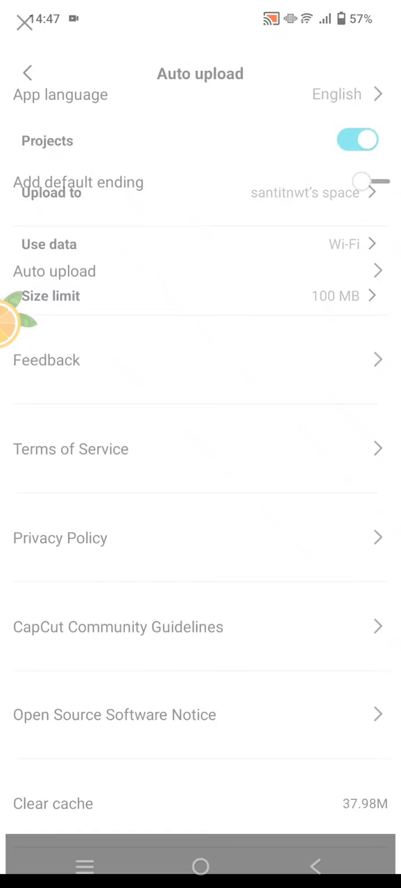
{"action": "left_click", "coordinate": [27, 72]}
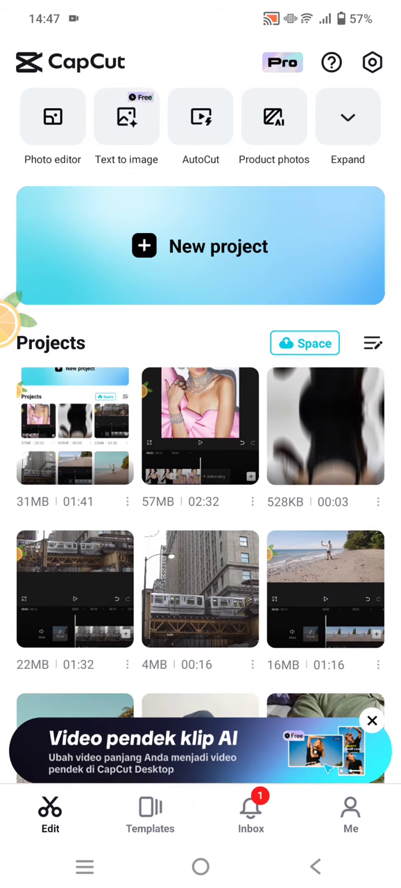
{"action": "left_click", "coordinate": [347, 117]}
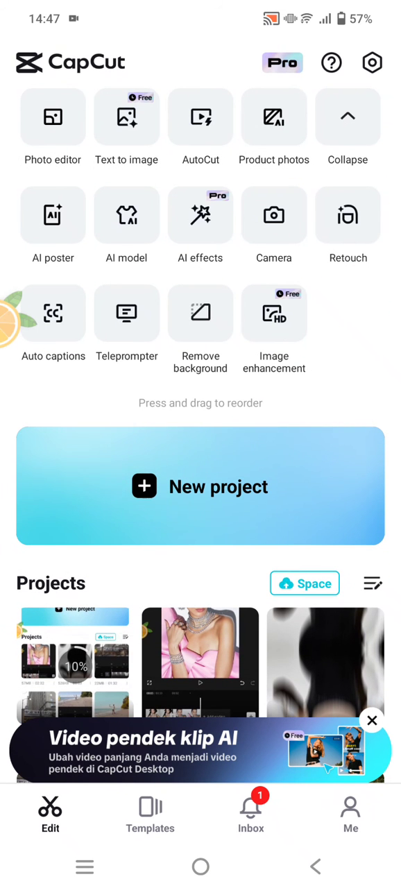